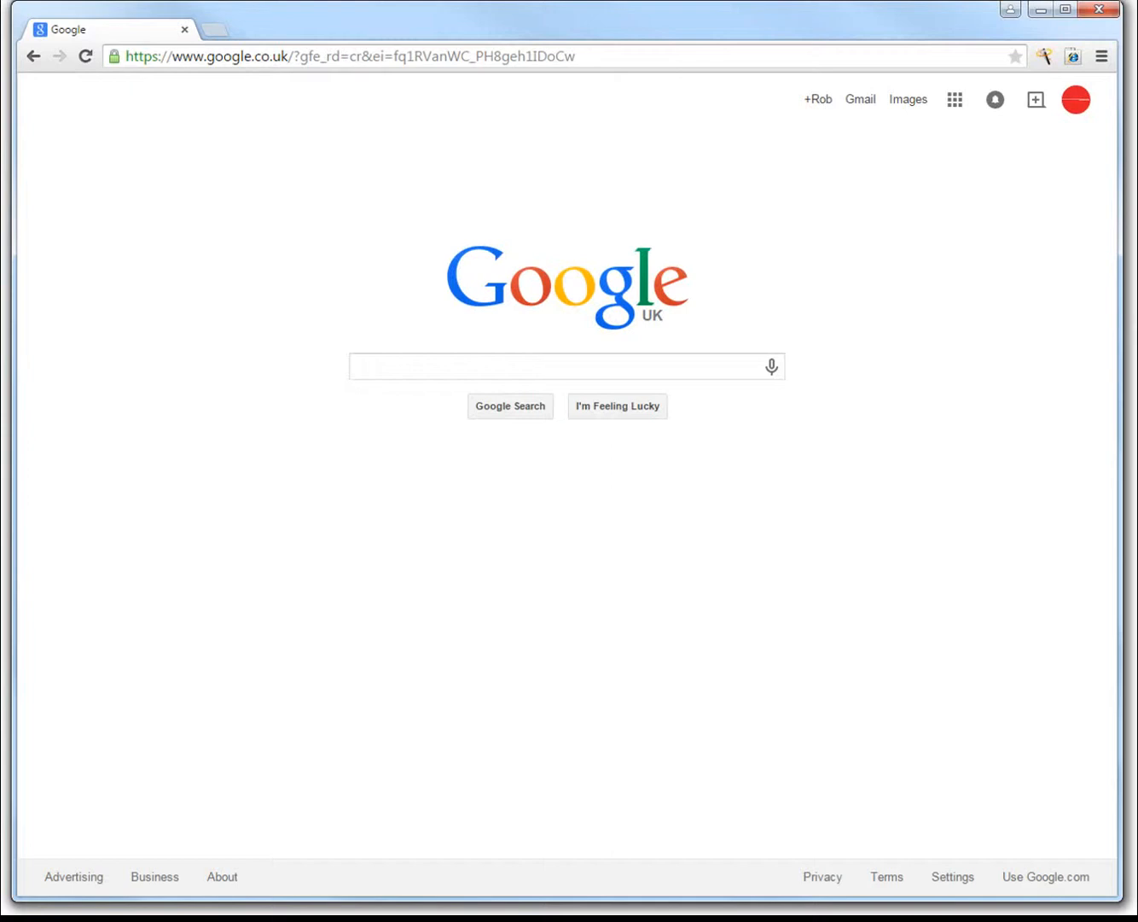
{"action": "mouse_move", "coordinate": [191, 219]}
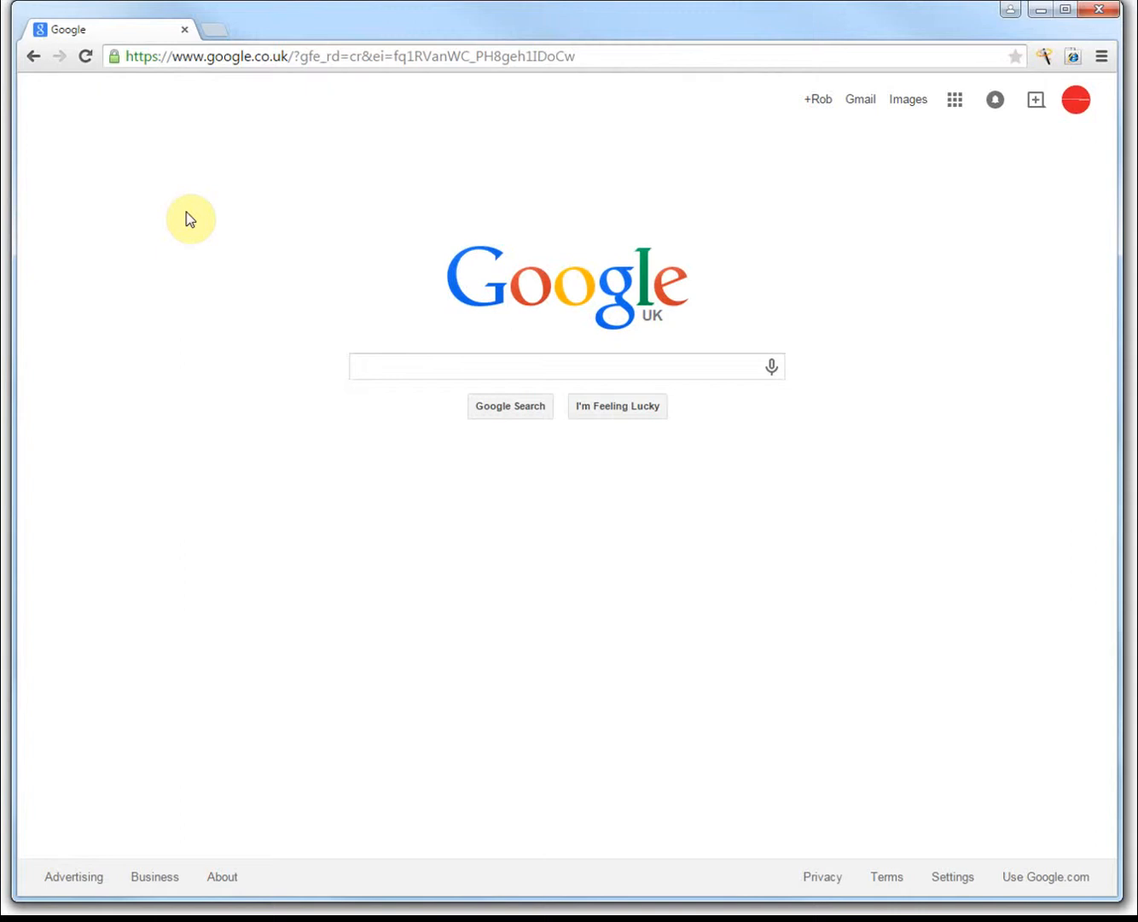
{"action": "mouse_move", "coordinate": [225, 100]}
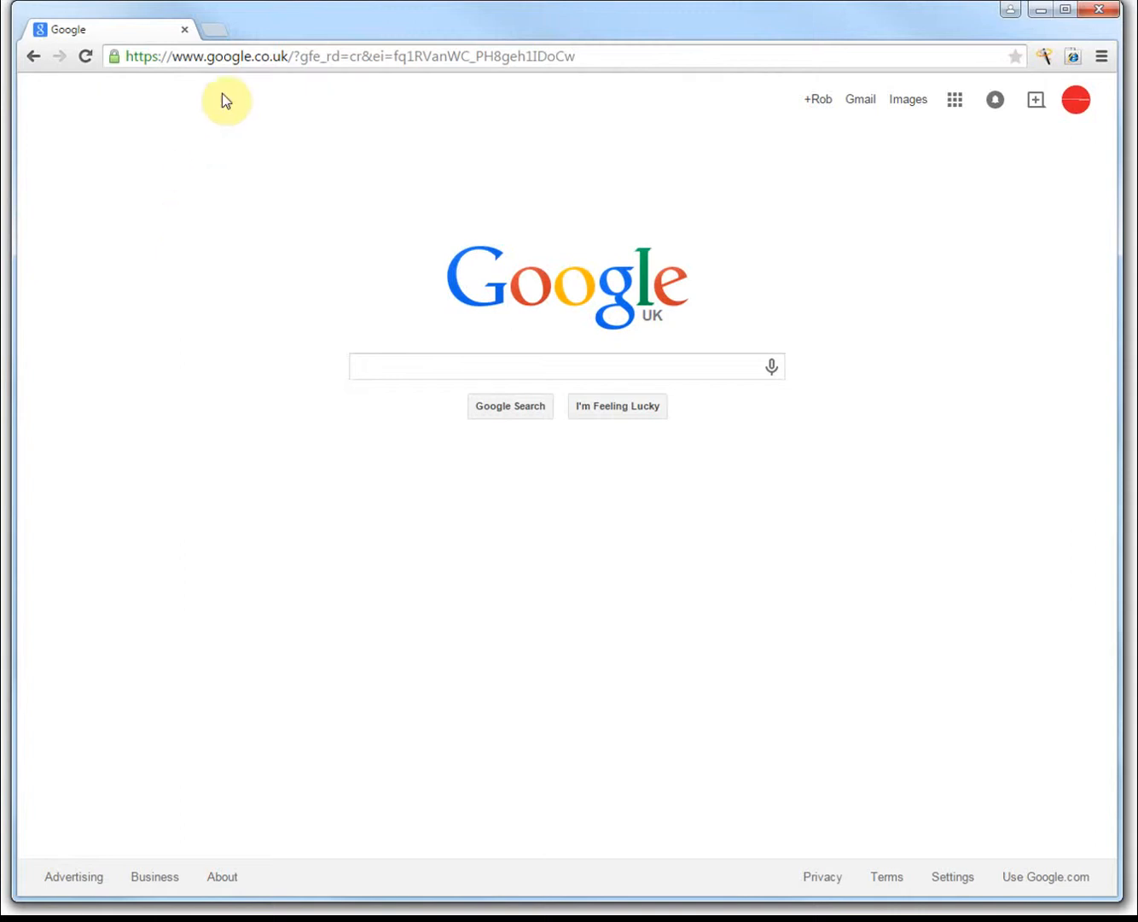
Go to the Mitel logon page and fill in the engineer username and password
{"action": "left_click", "coordinate": [338, 56]}
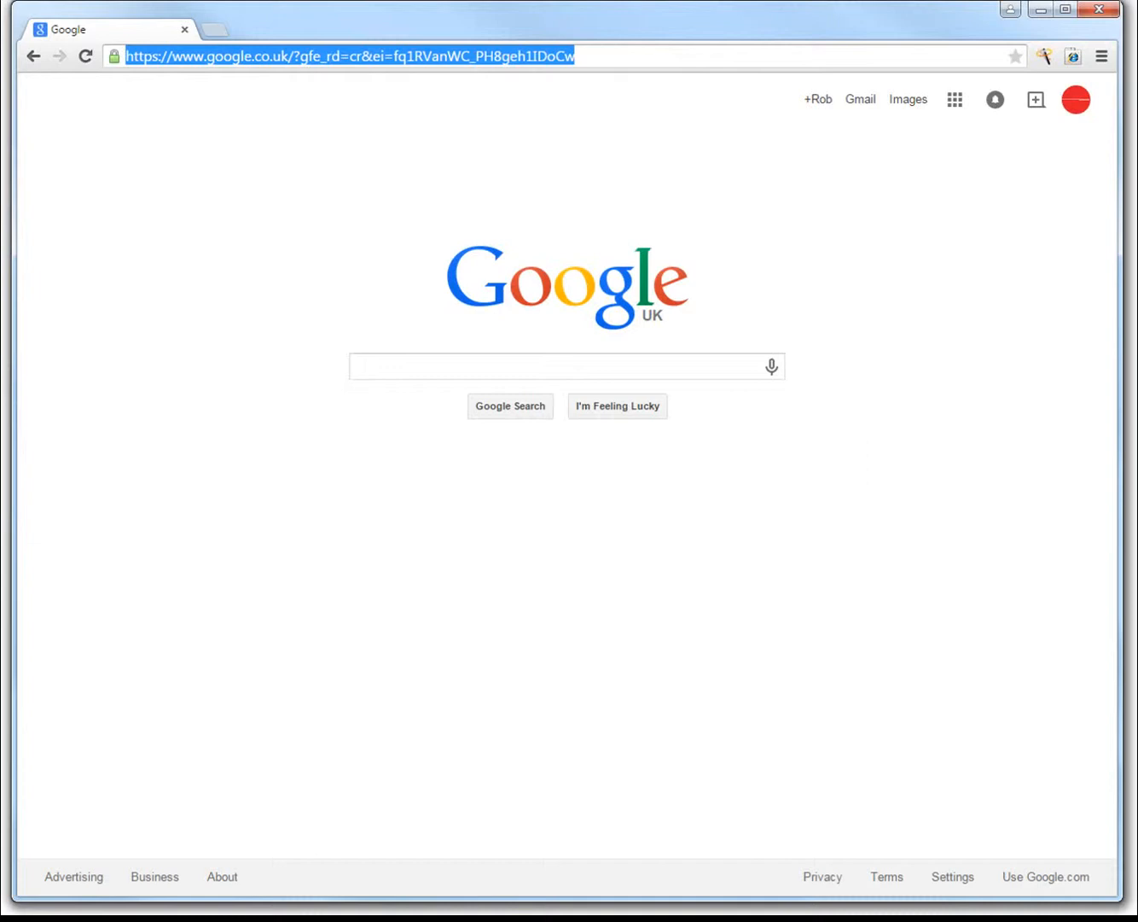
{"action": "type", "text": "hsbc.co.uk"}
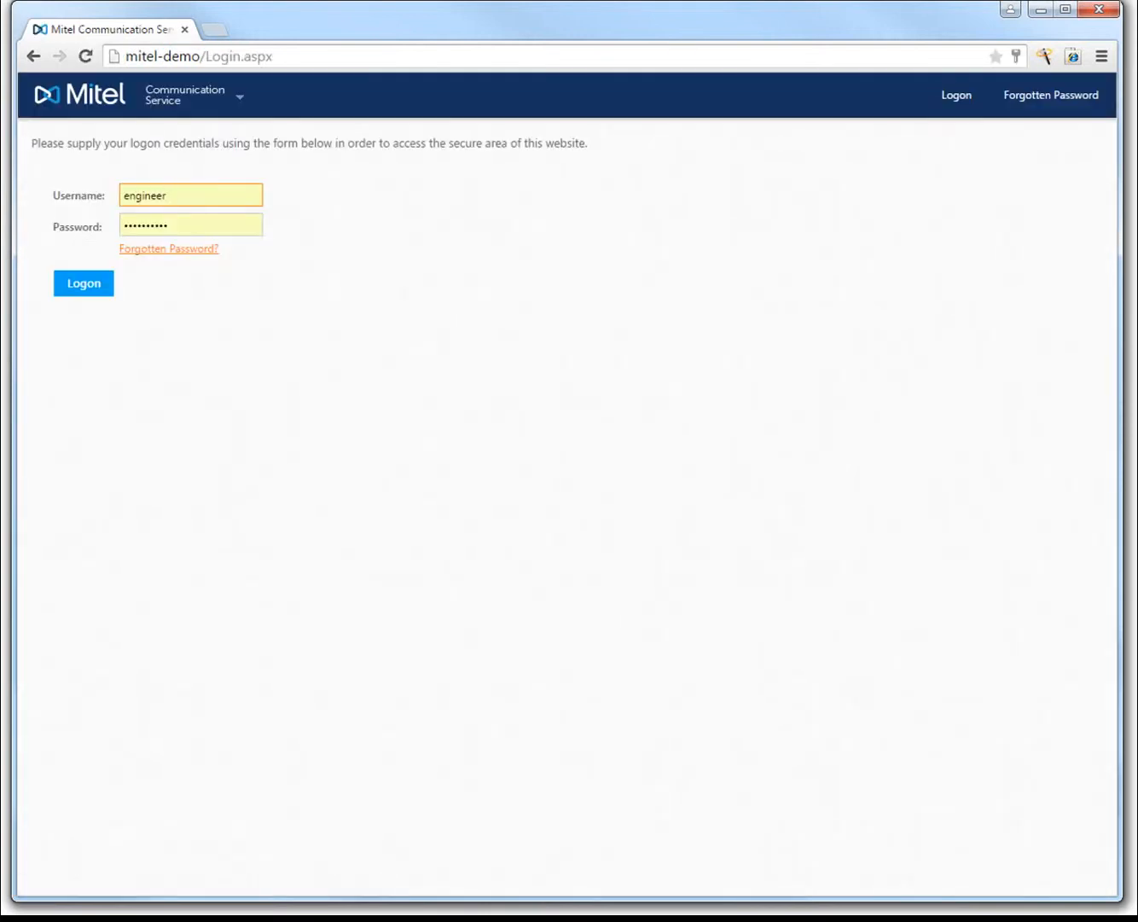
{"action": "left_click", "coordinate": [191, 195]}
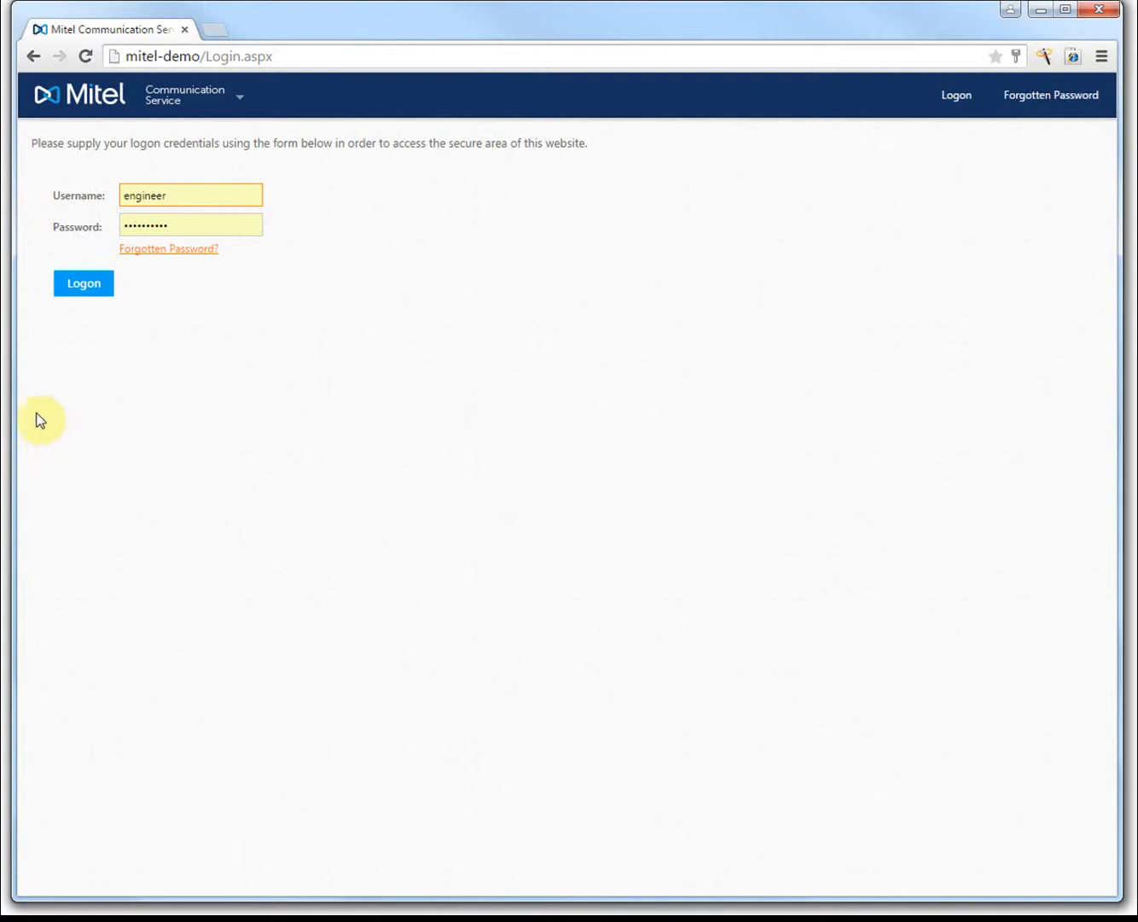
Sign in with the entered credentials and land on the Dashboard Alerts list
{"action": "left_click", "coordinate": [84, 283]}
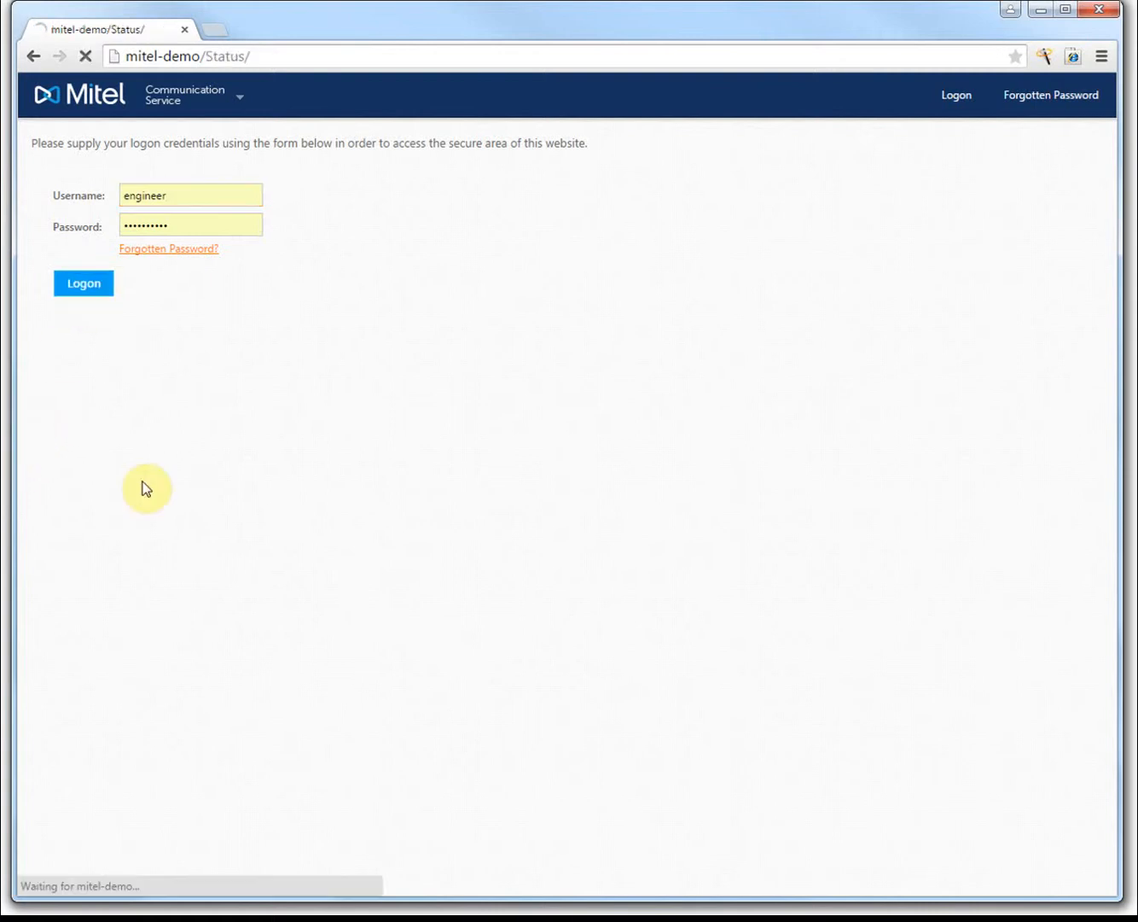
{"action": "left_click", "coordinate": [82, 284]}
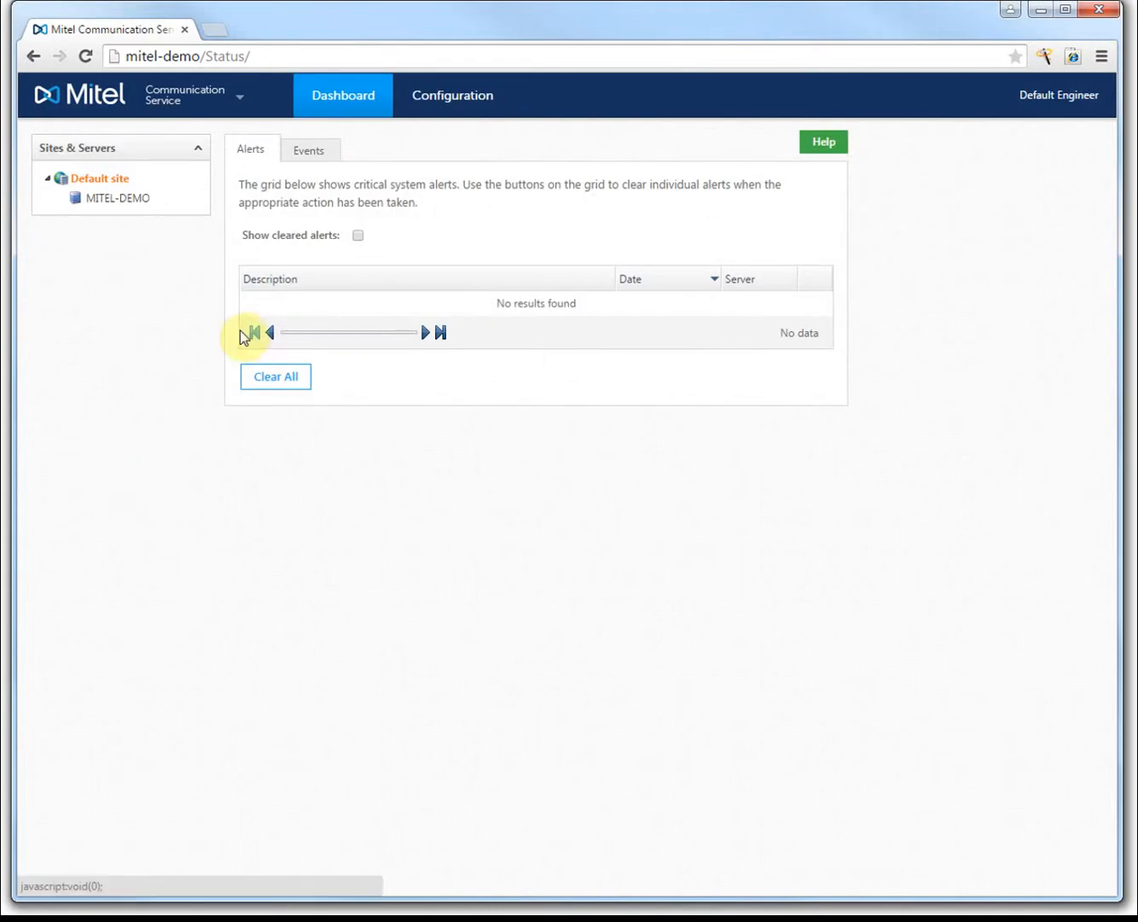
{"action": "mouse_move", "coordinate": [200, 336]}
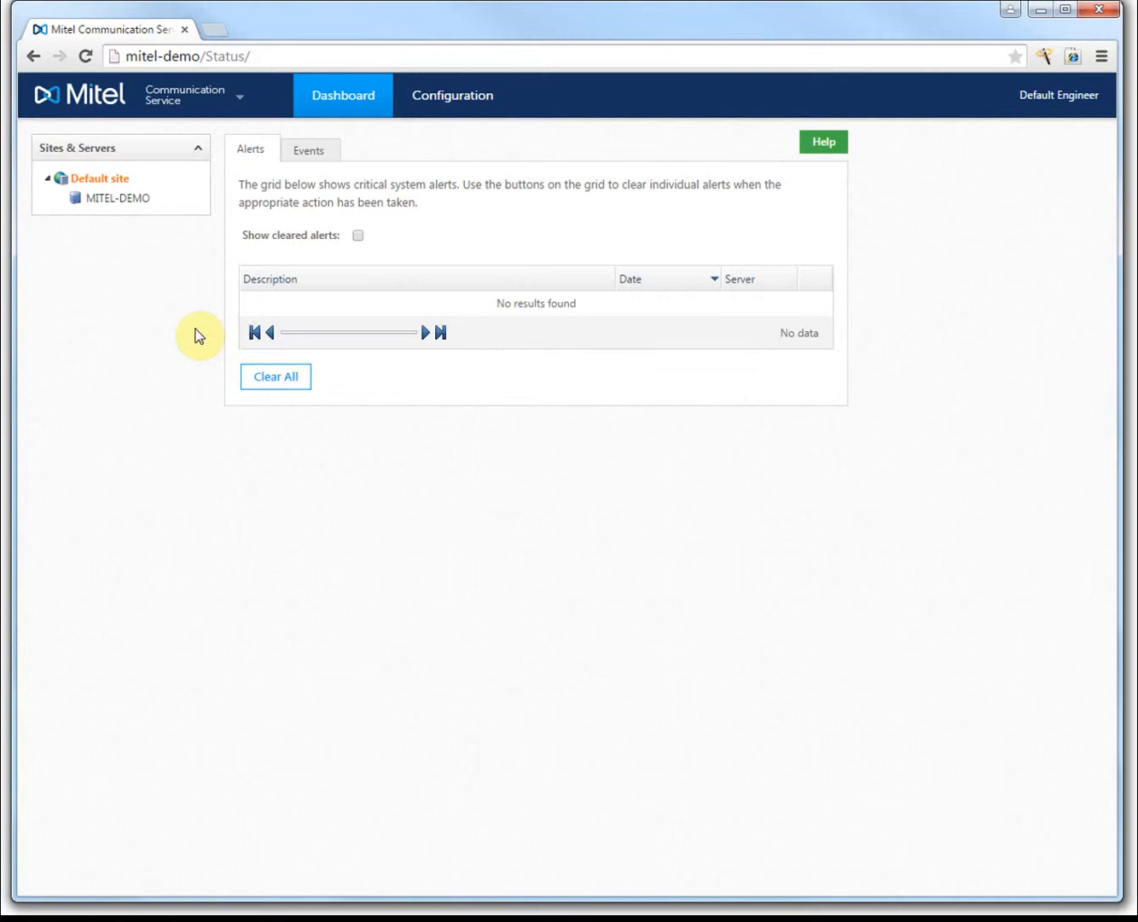
{"action": "mouse_move", "coordinate": [425, 150]}
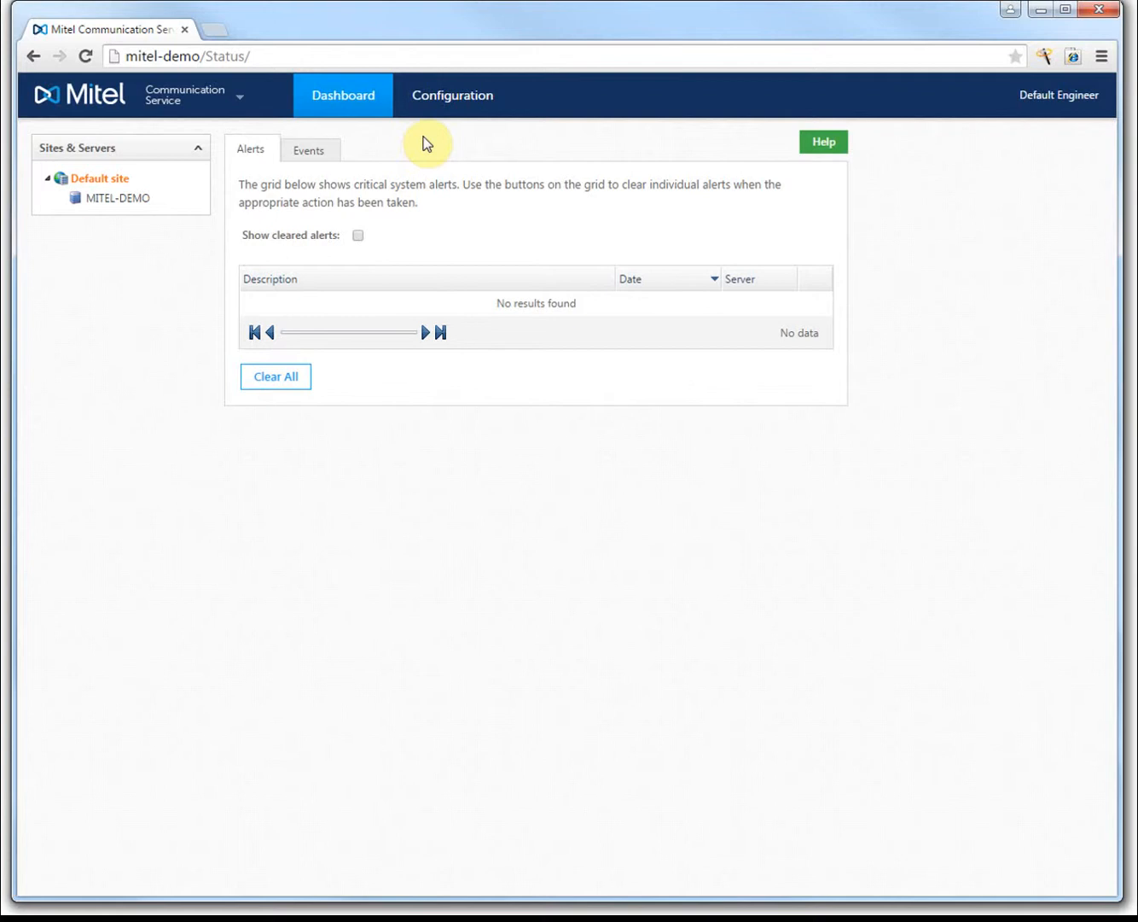
{"action": "mouse_move", "coordinate": [428, 140]}
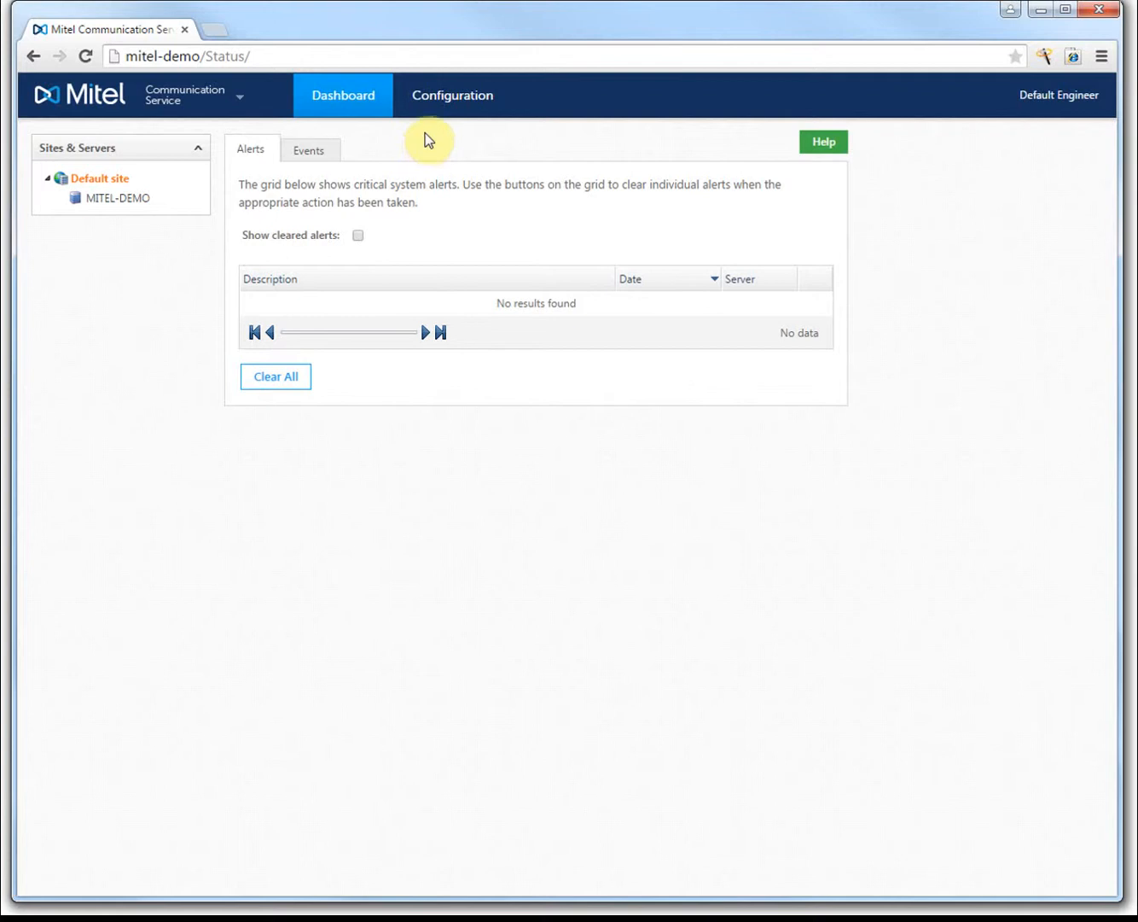
{"action": "mouse_move", "coordinate": [440, 120]}
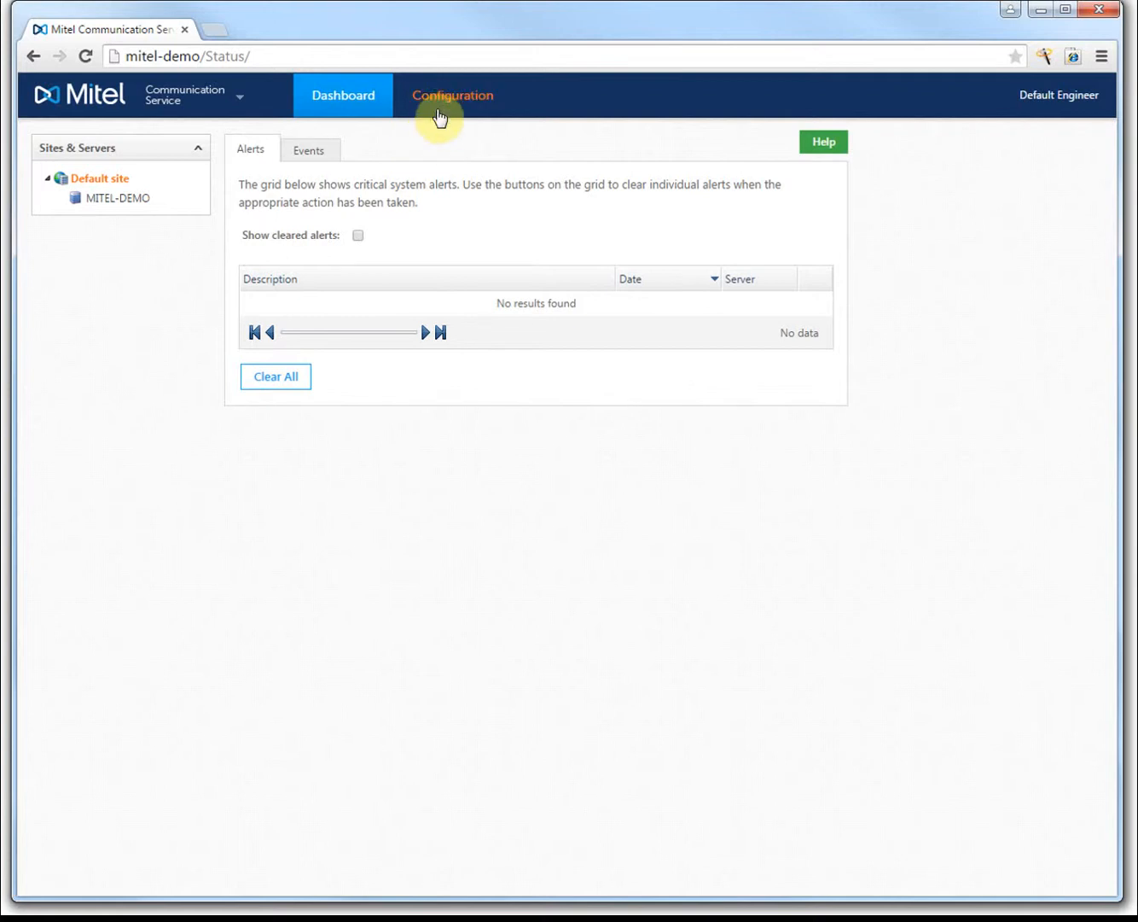
Show the Default site's configuration overview with Features, Site Settings and Servers
{"action": "left_click", "coordinate": [452, 96]}
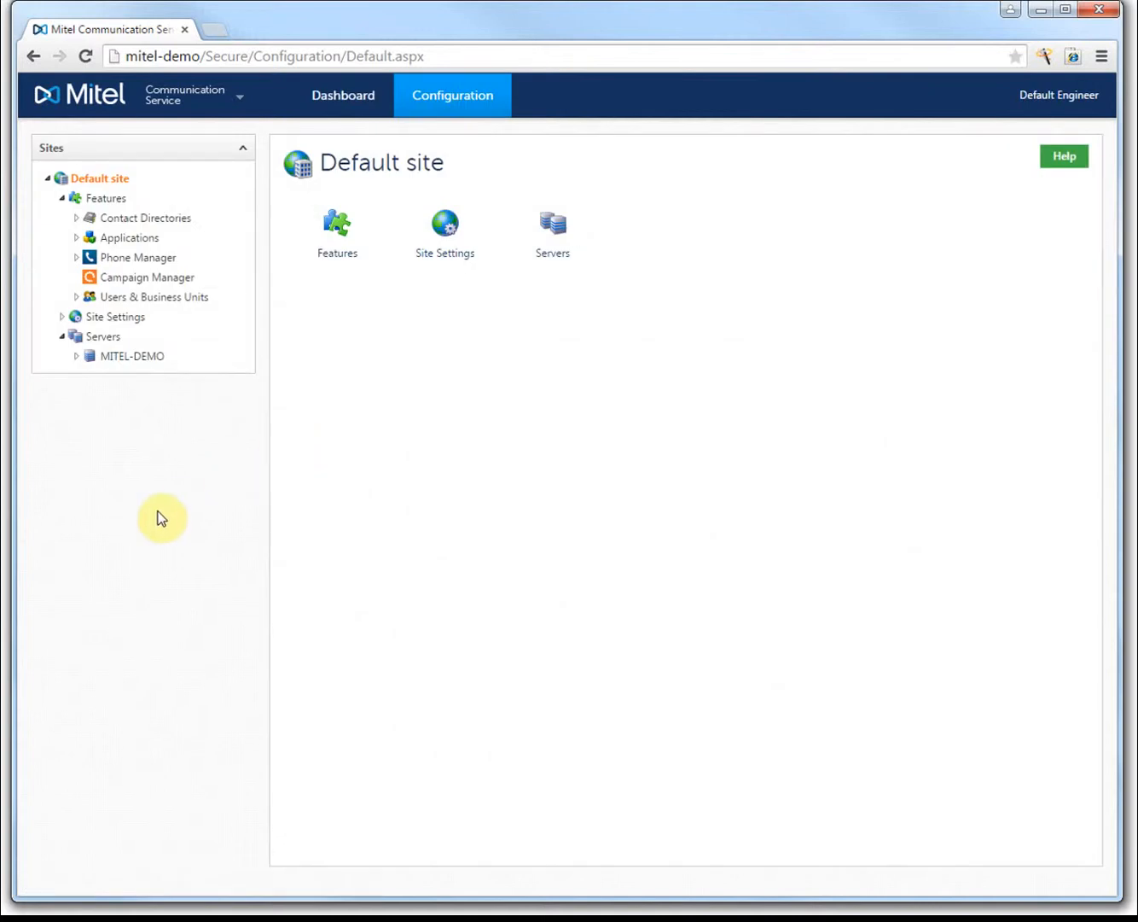
{"action": "mouse_move", "coordinate": [163, 512]}
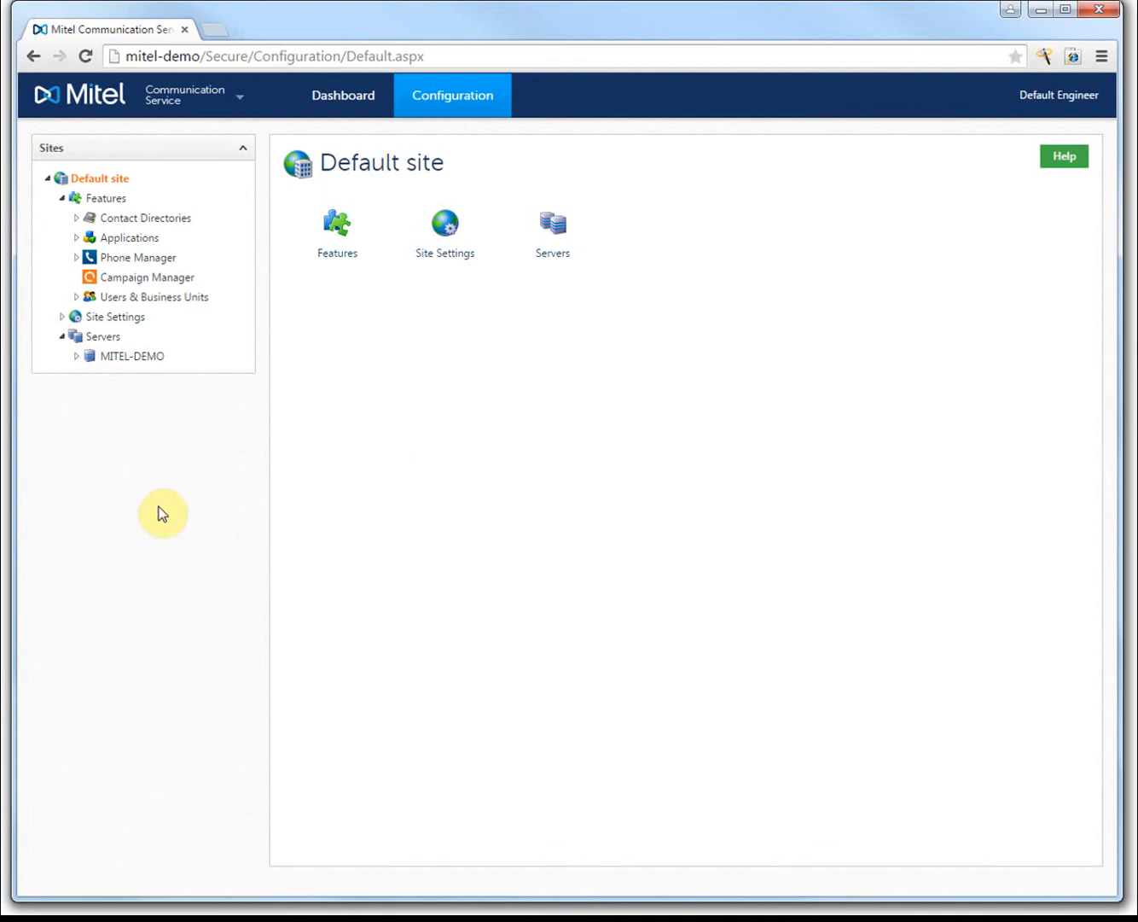